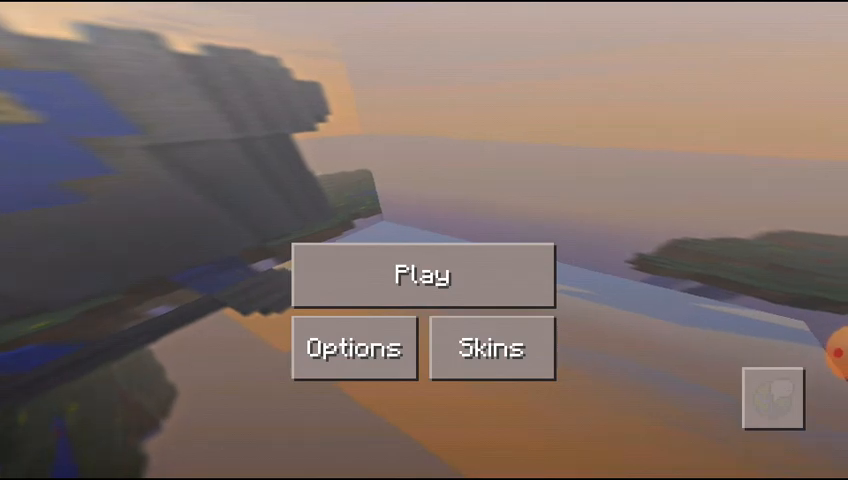
Open the game Options from the Minecraft Pocket Edition title screen
click(354, 348)
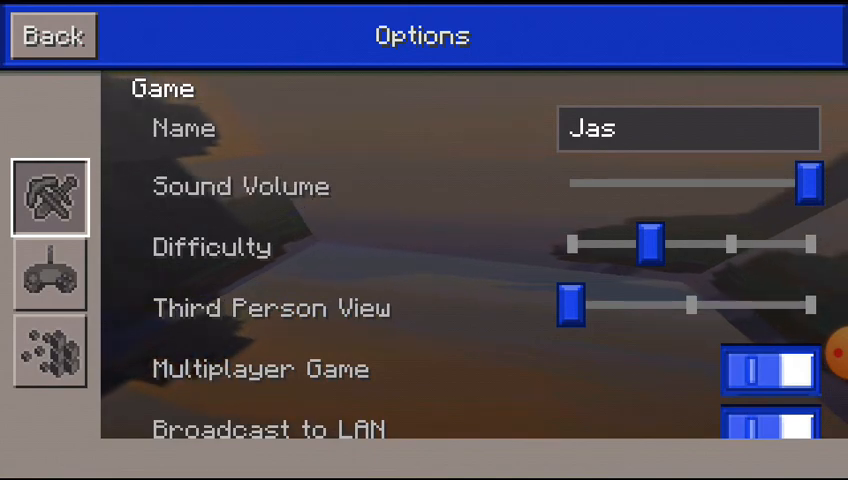
click(688, 128)
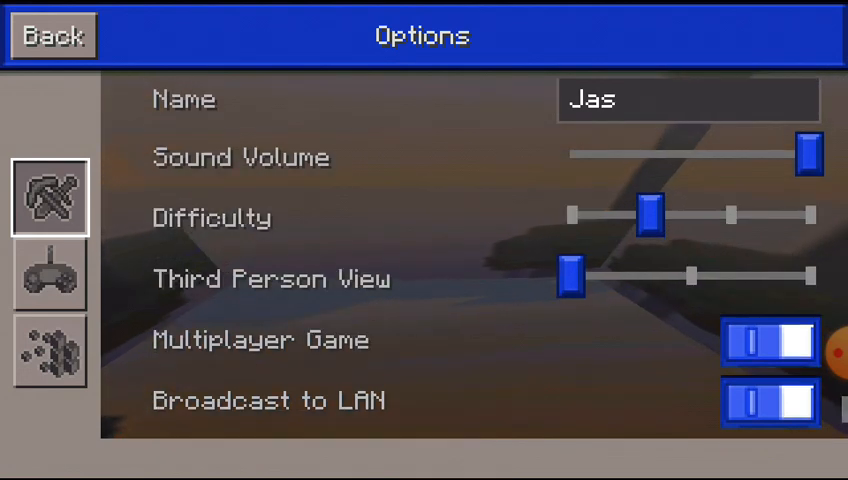
drag(570, 272, 618, 272)
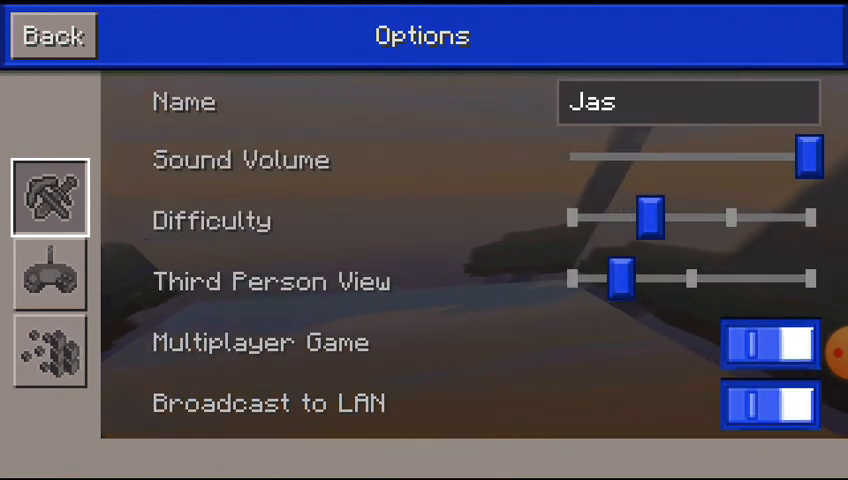
scroll(up, 3)
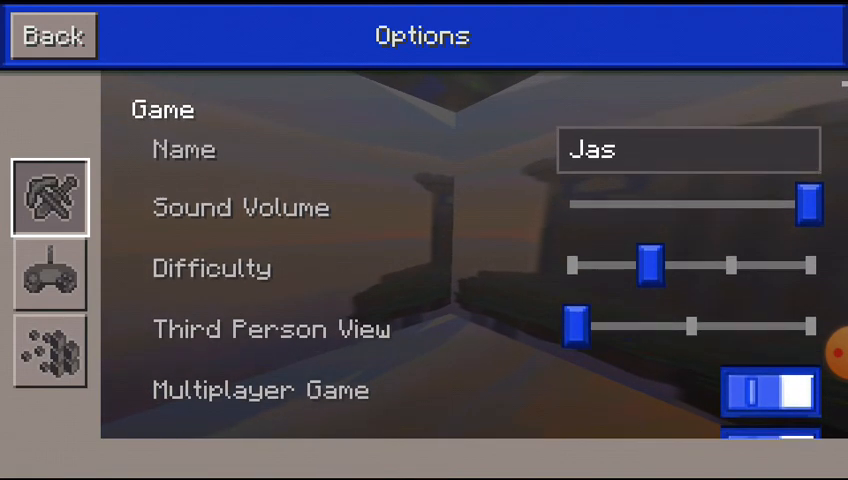
Return to the title screen and start a world via Play
click(52, 36)
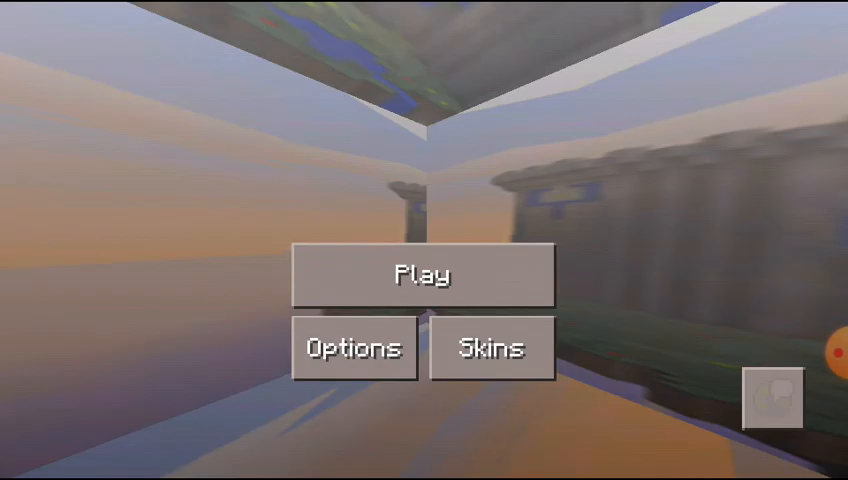
click(422, 272)
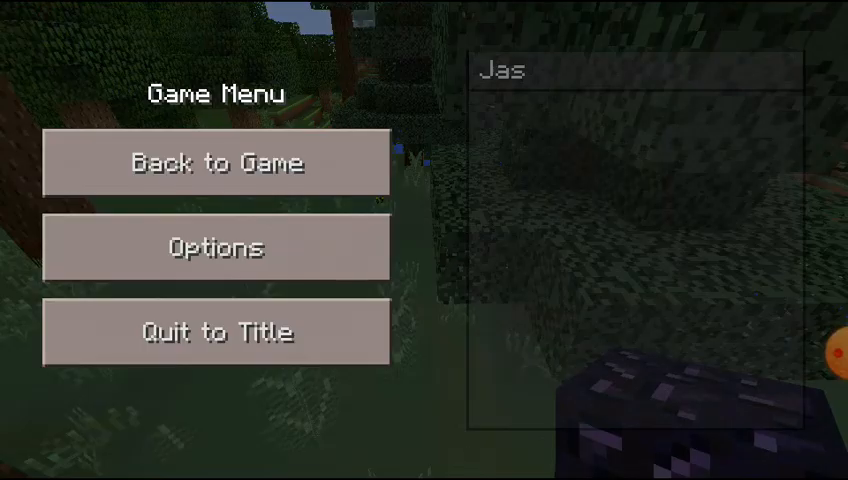
In the pause-menu Options, drag the Third Person View slider to the middle
click(216, 246)
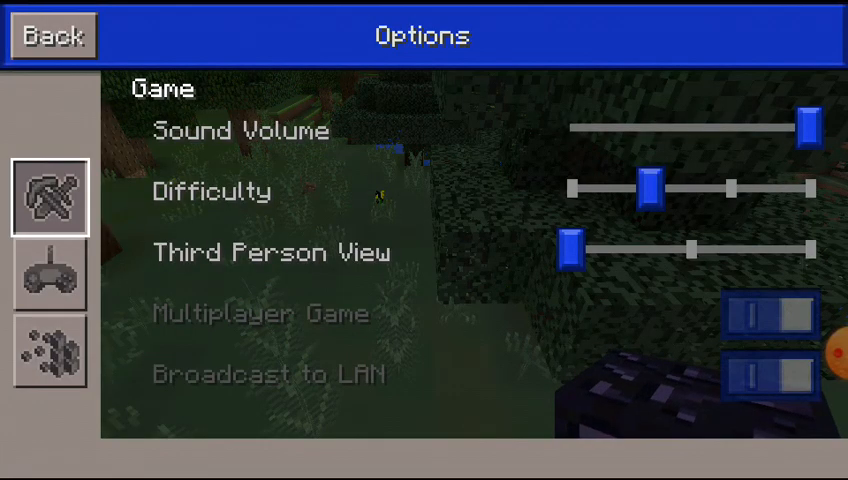
drag(570, 248, 650, 248)
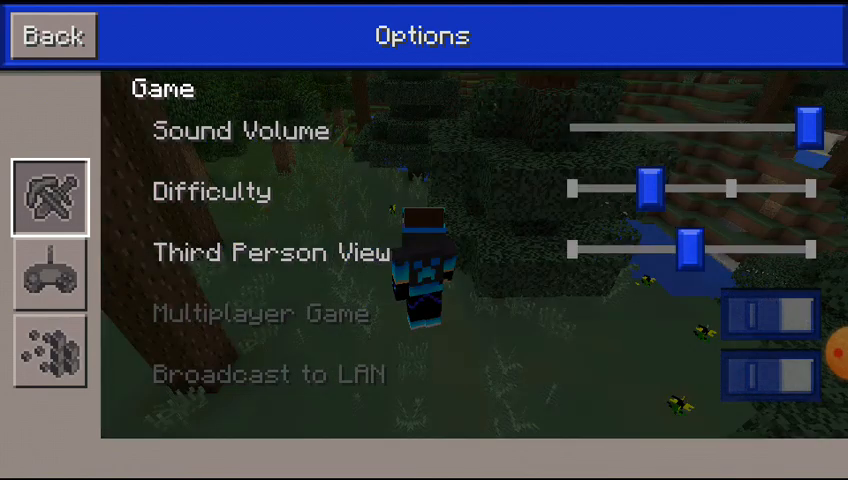
Back out to the Game Menu and resume playing with Back to Game
click(52, 36)
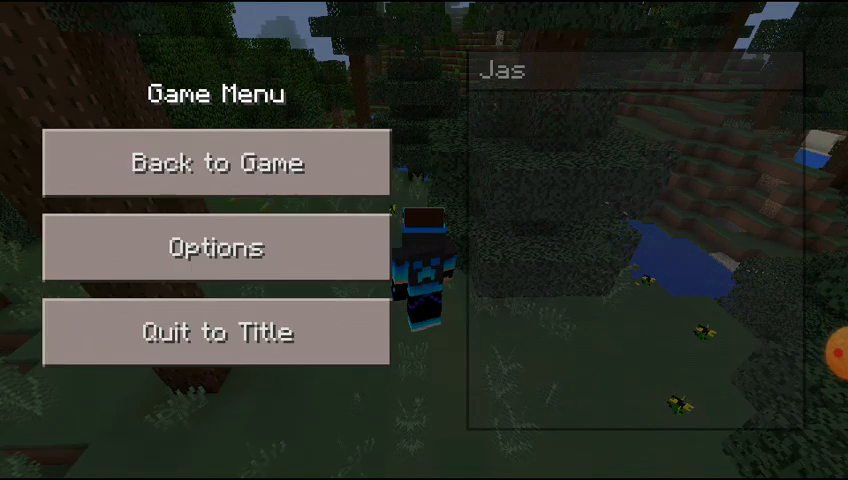
click(216, 162)
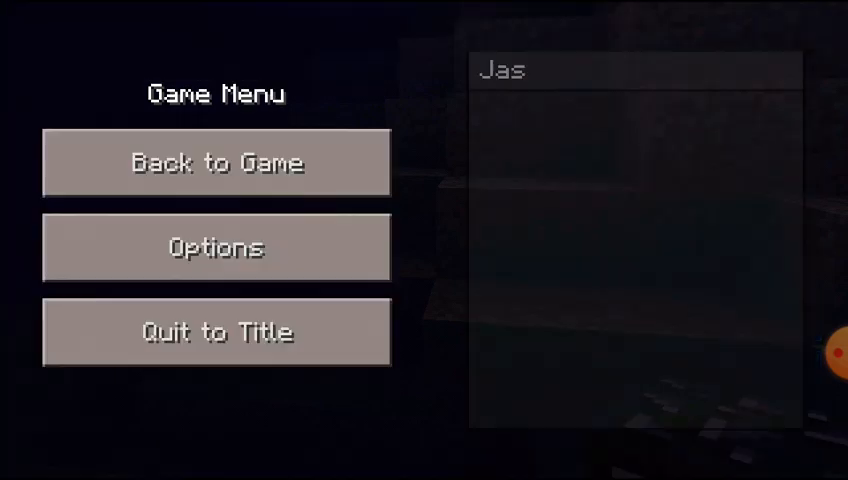
click(216, 162)
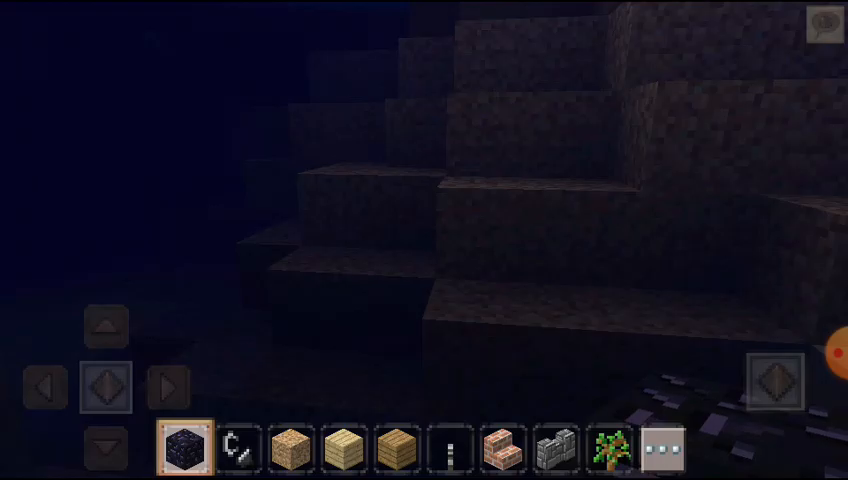